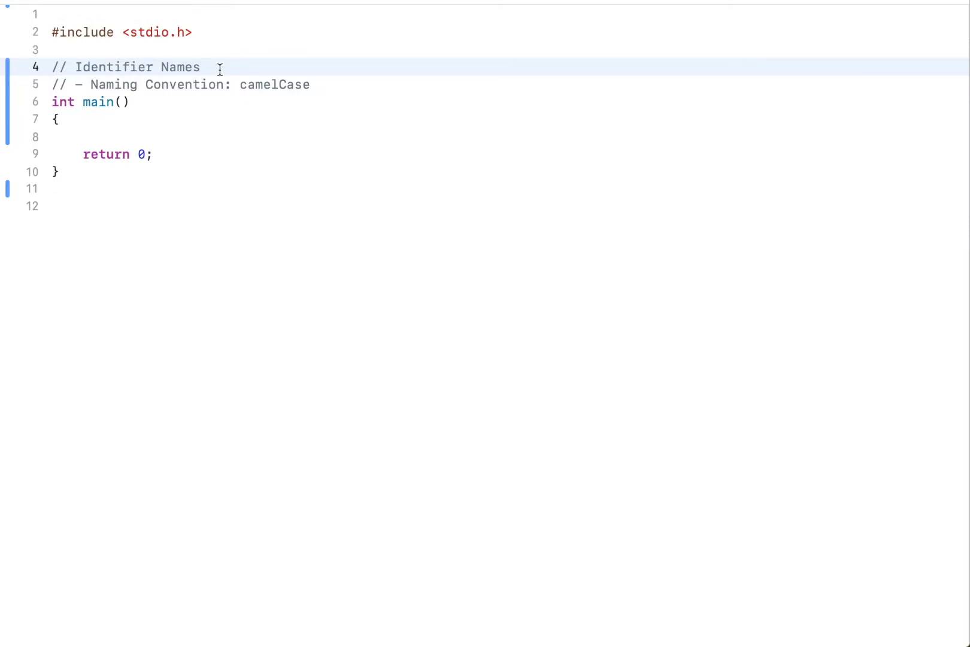
mouse_move(337, 84)
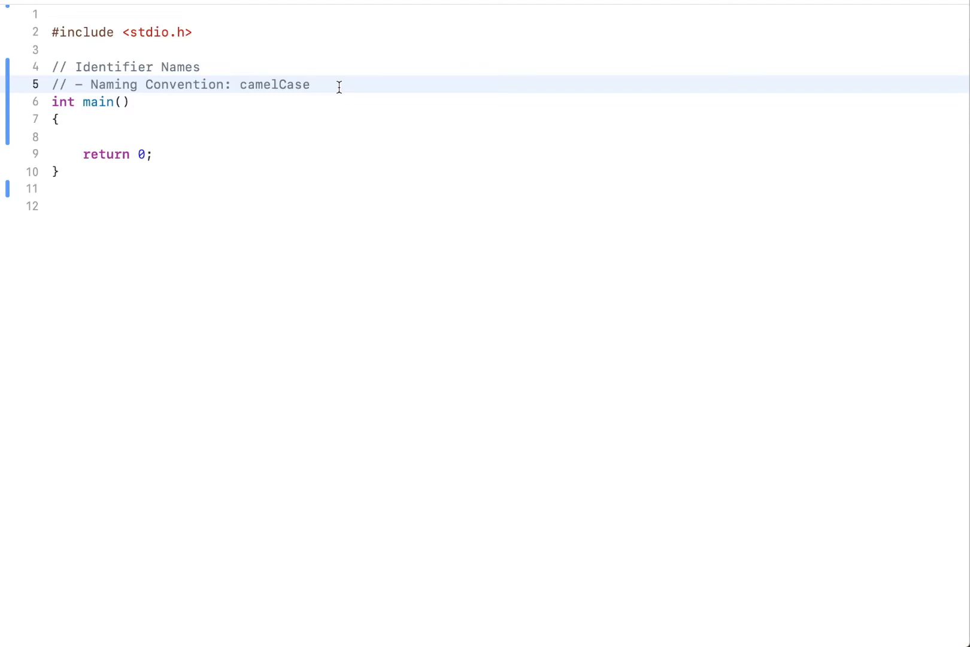
- Write rules 1 and 2 as comments in main: only letters and digits, must start with a lowercase letter
click(311, 85)
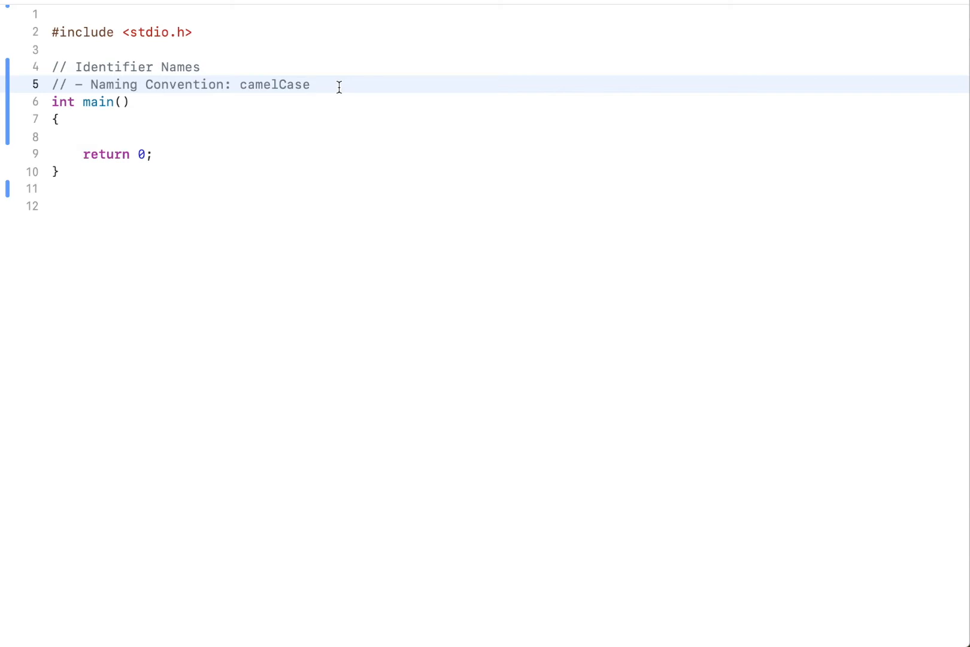
click(313, 85)
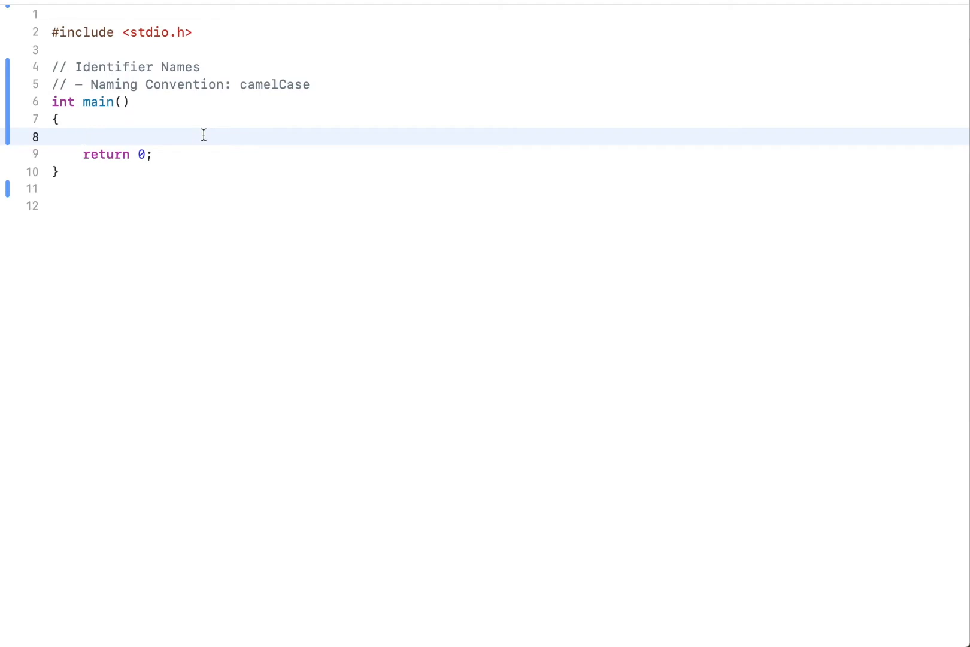
text(// 1.)
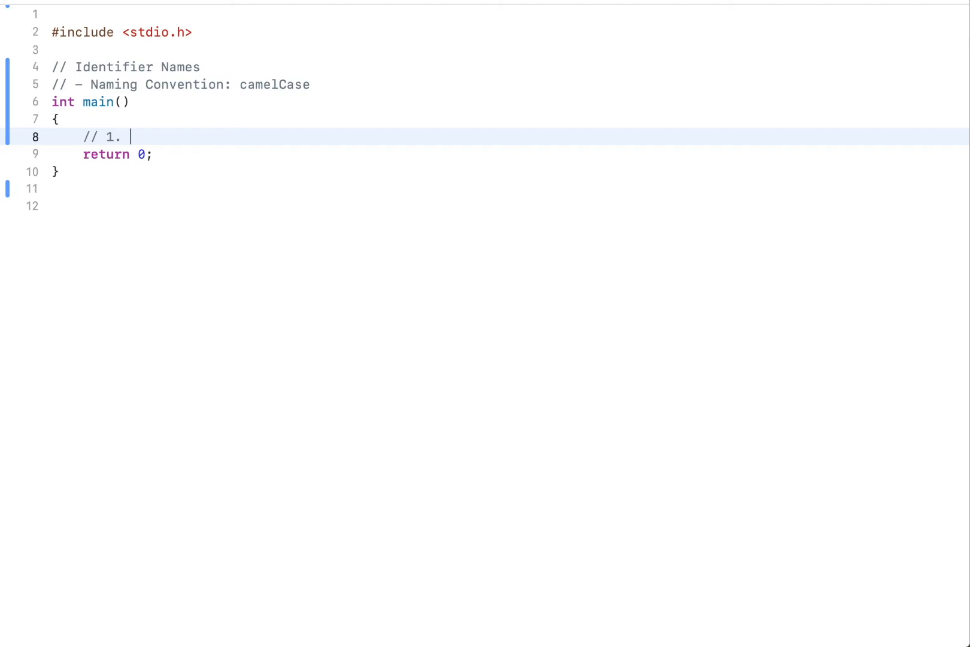
text(must only contain l)
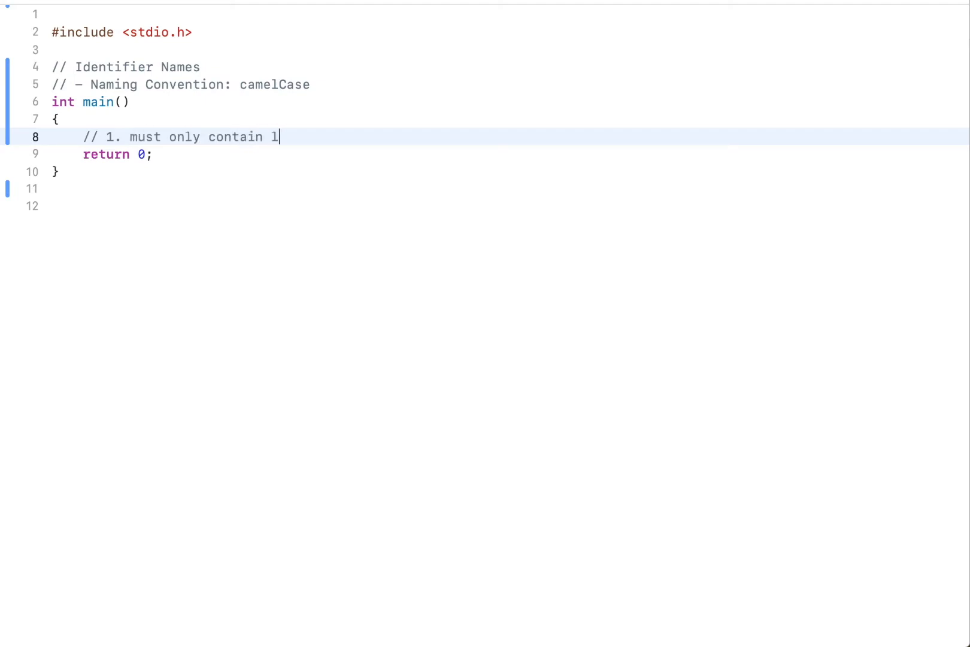
text(etters and)
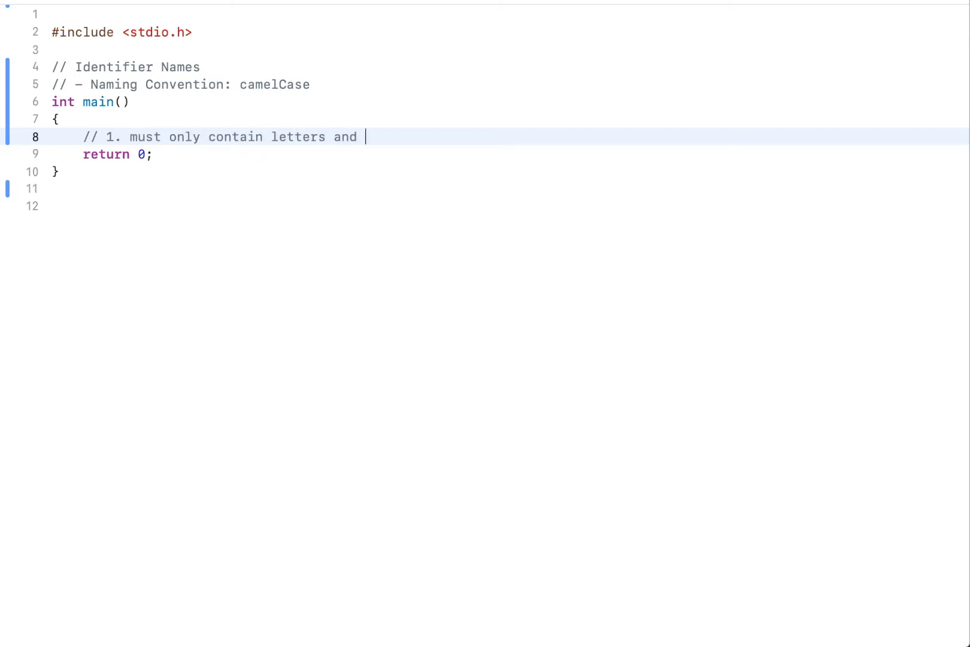
text(digits)
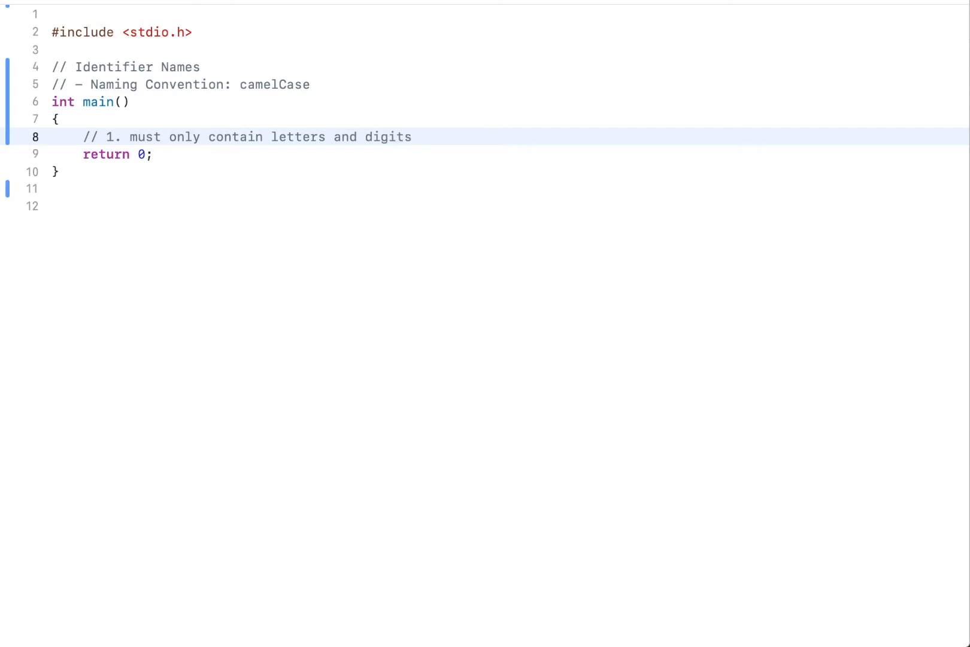
text(// 2)
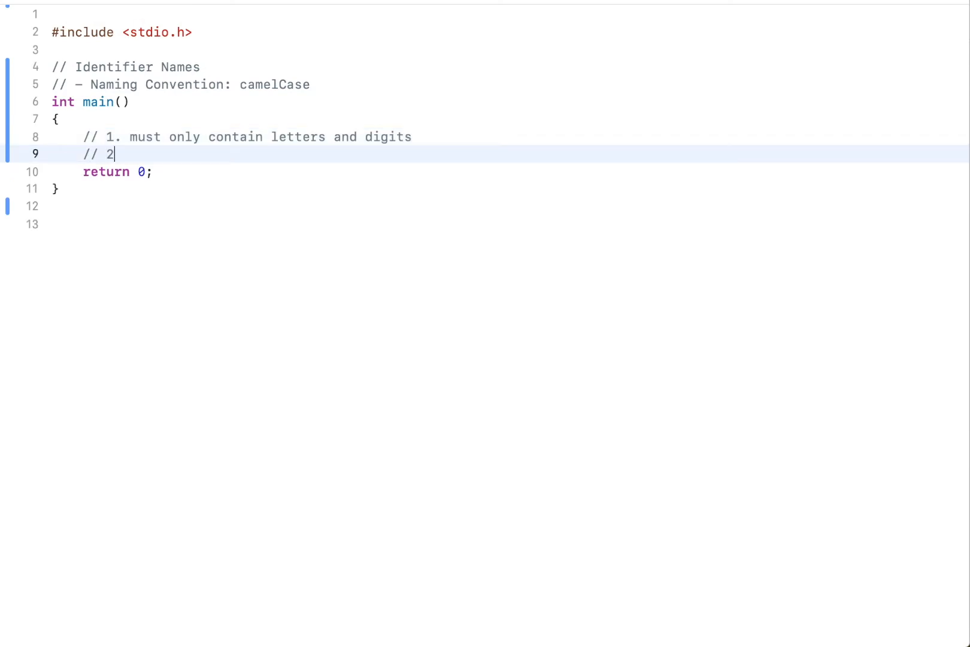
text(. it mus)
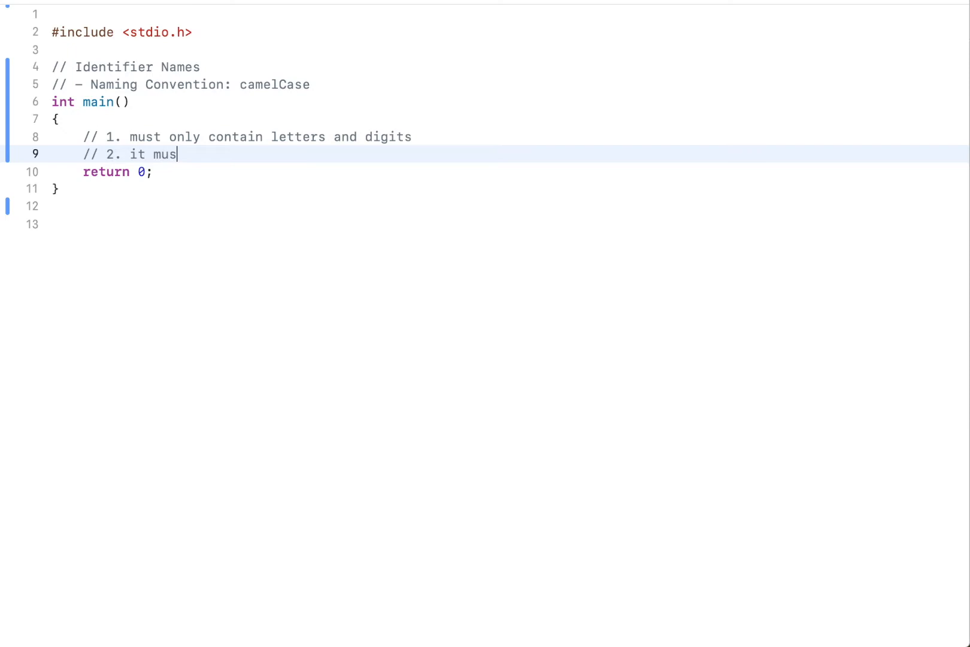
text(t)
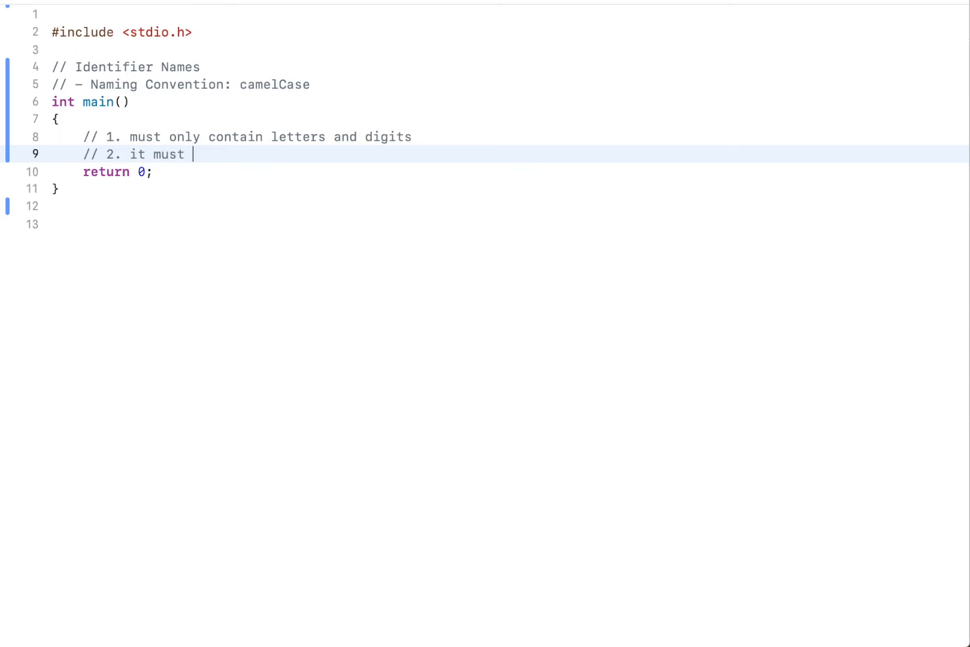
text(start with a lower)
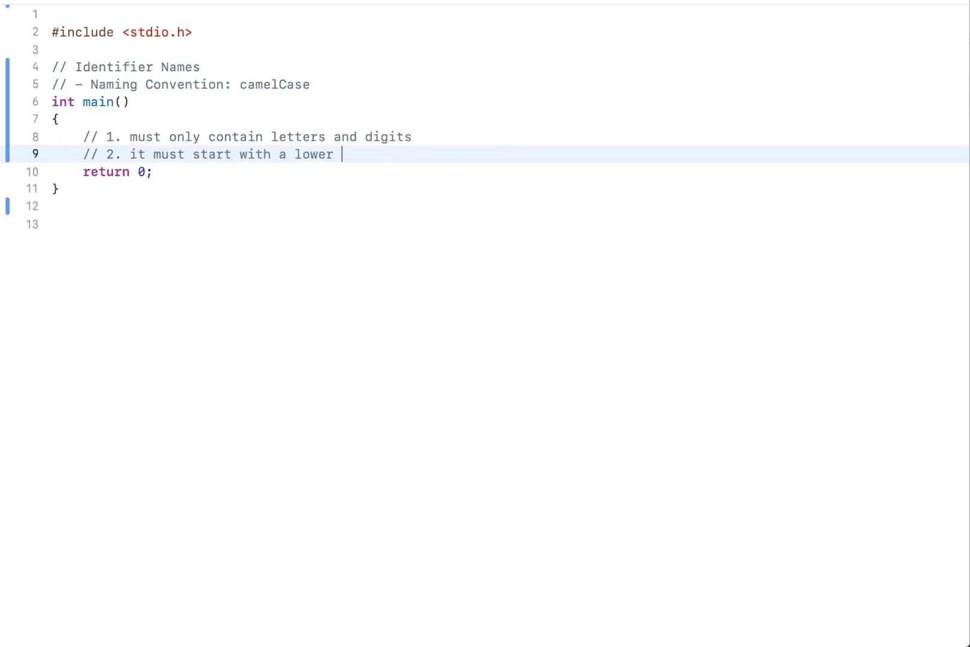
text(case letter)
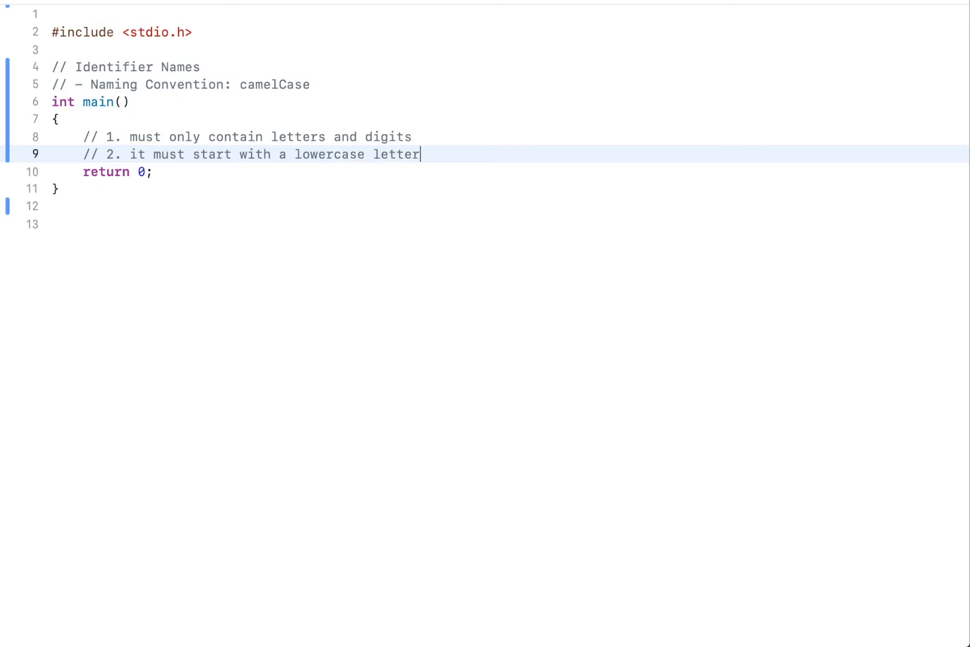
key(enter)
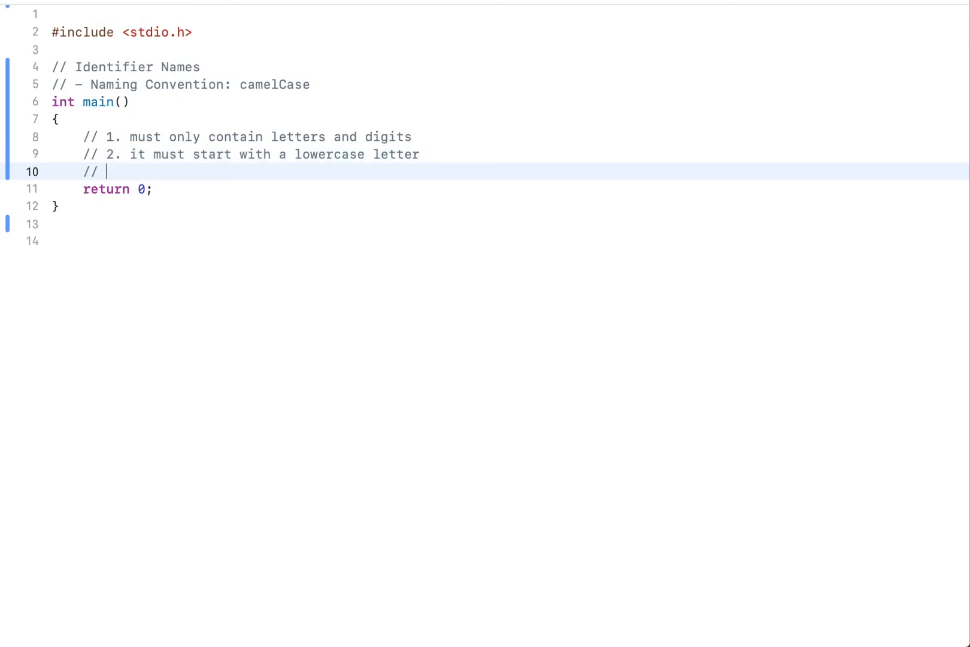
- Write rules 3 and 4: first word lowercase with later words capitalised, and it may end with digits
text(3.)
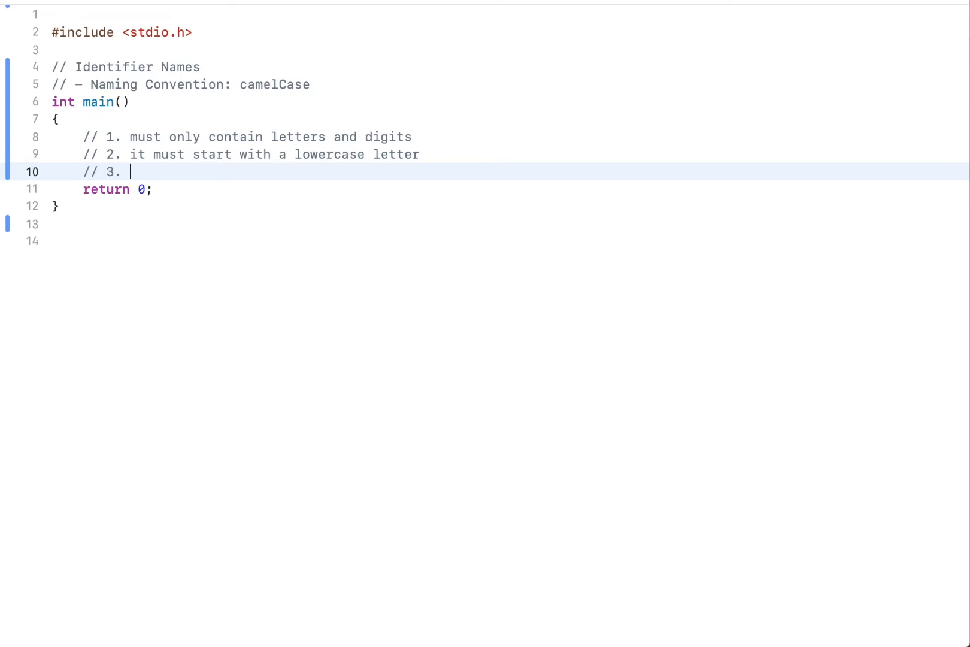
text(first word must)
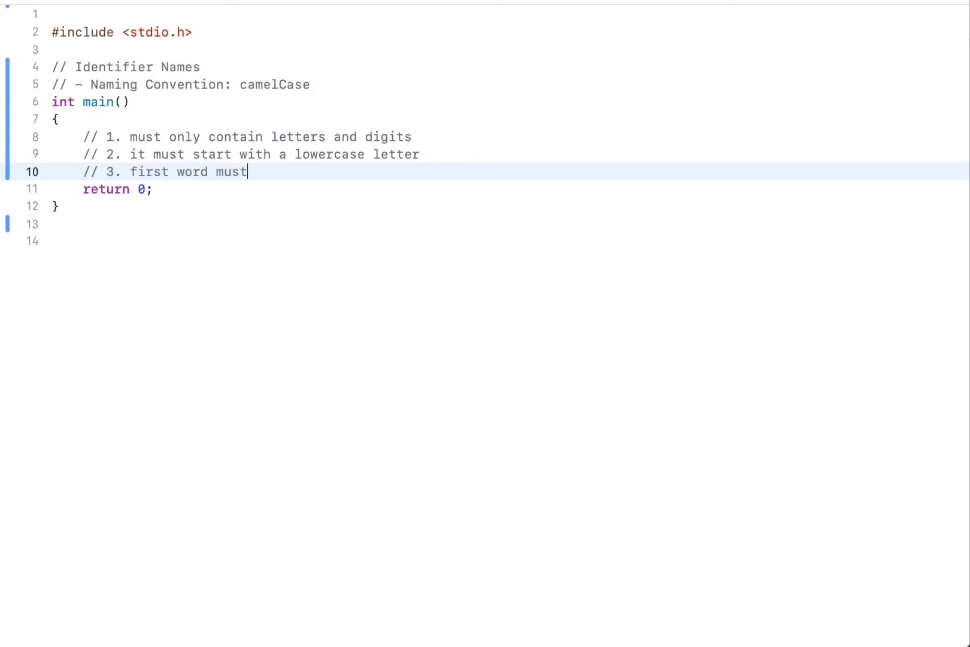
text(be all low)
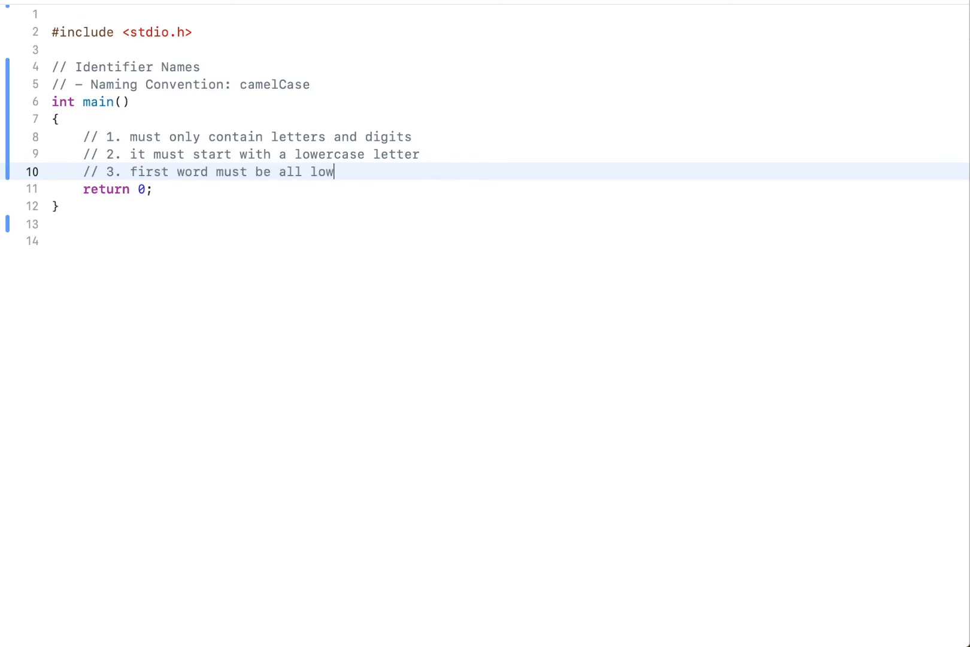
text(ercase;)
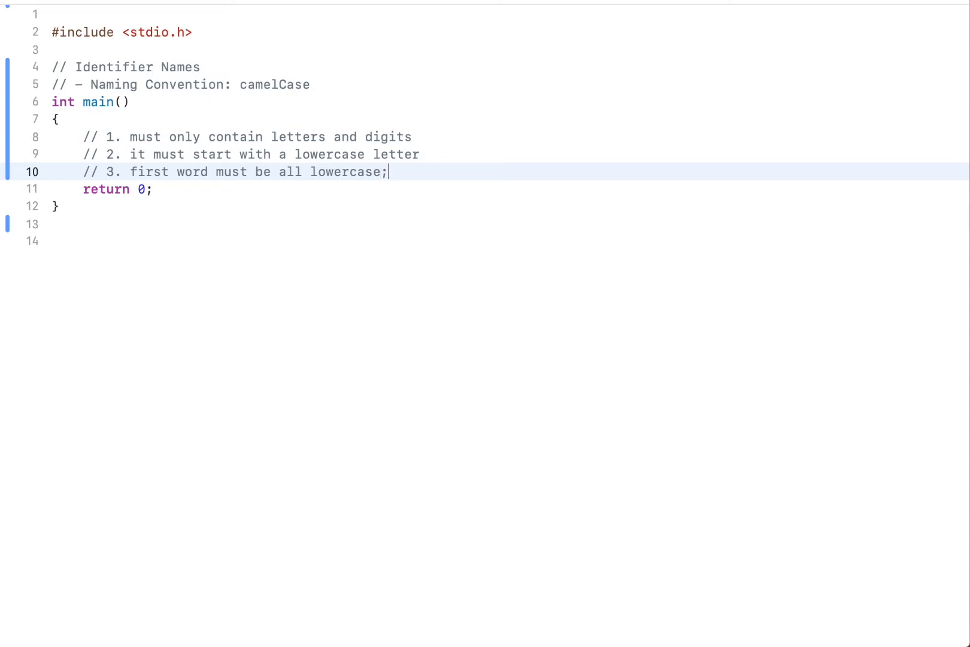
text(subsequent)
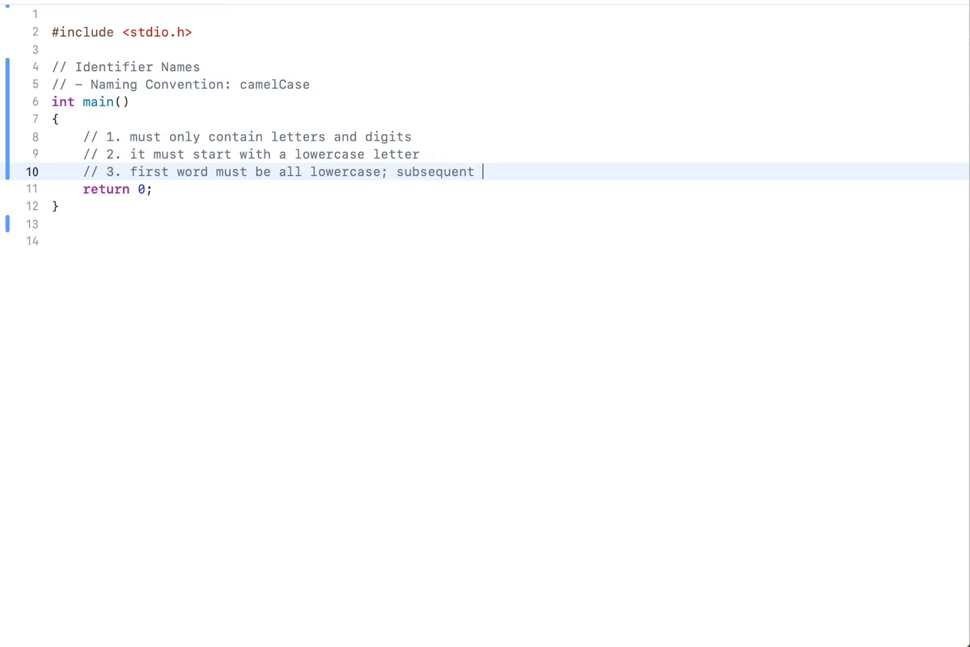
text(words must start with an Uppercase letter)
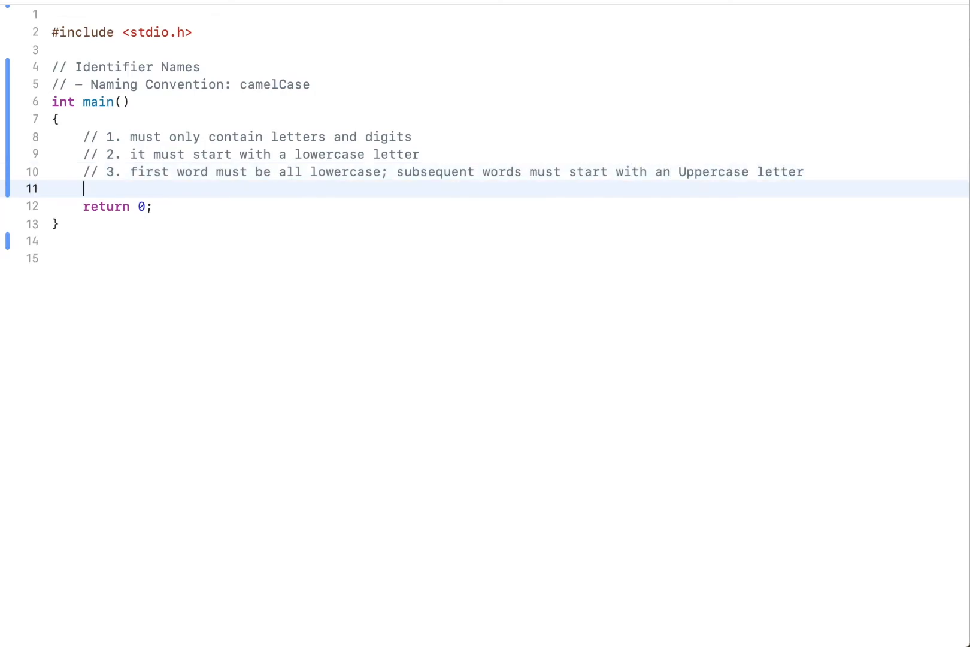
text(// 4. it may)
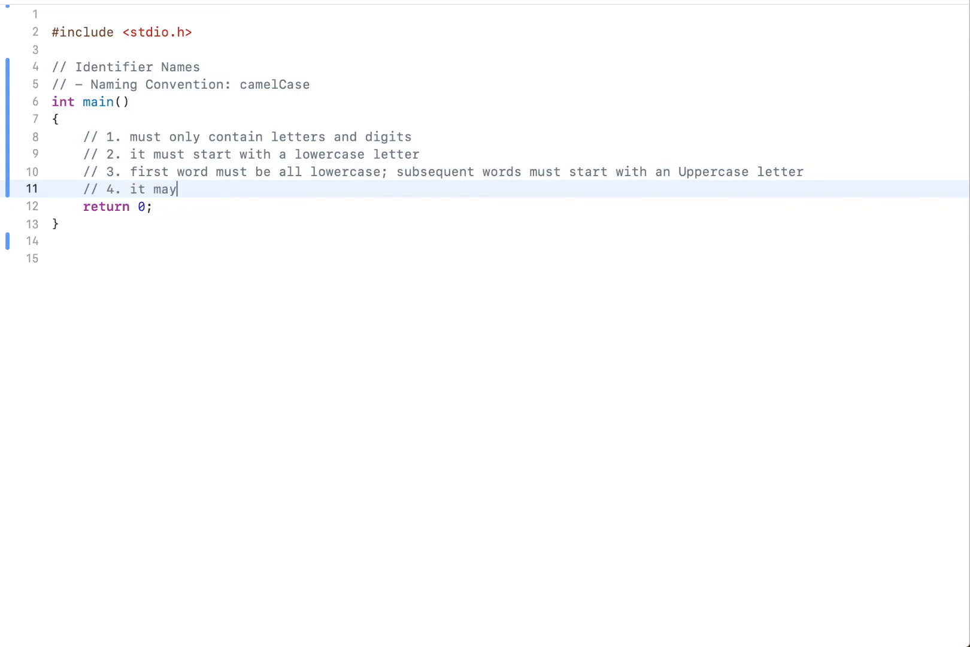
text(end with digits)
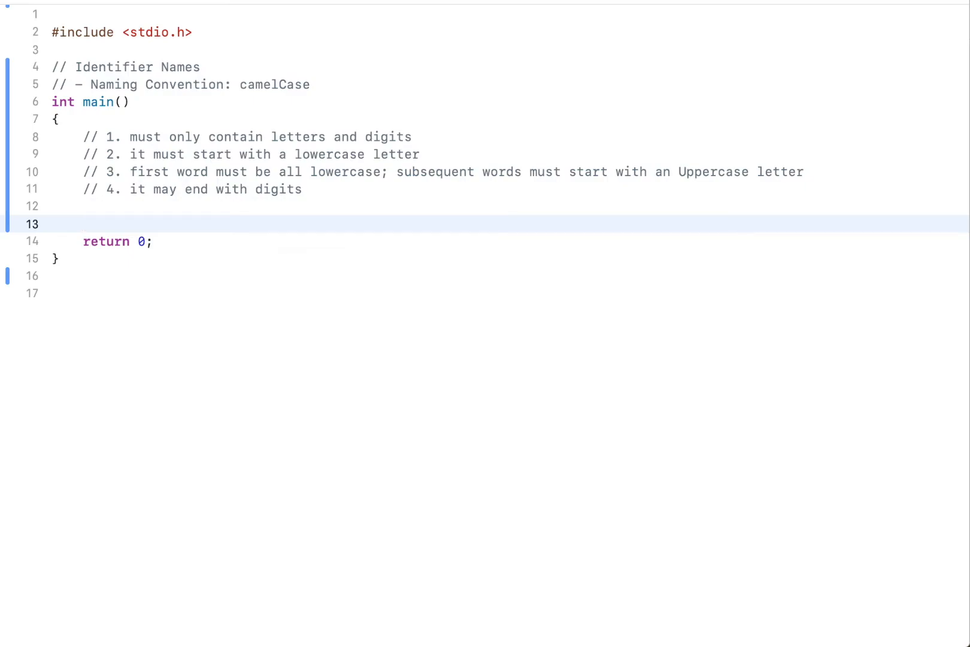
- Declare the short examples int a, int i and char ch inside main
text(int a;)
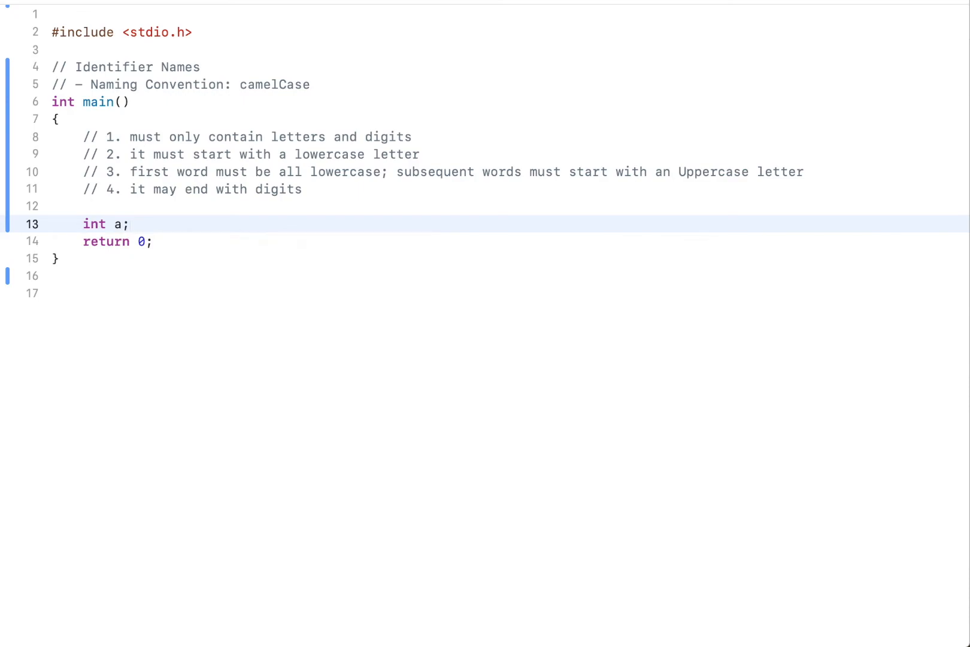
text(int)
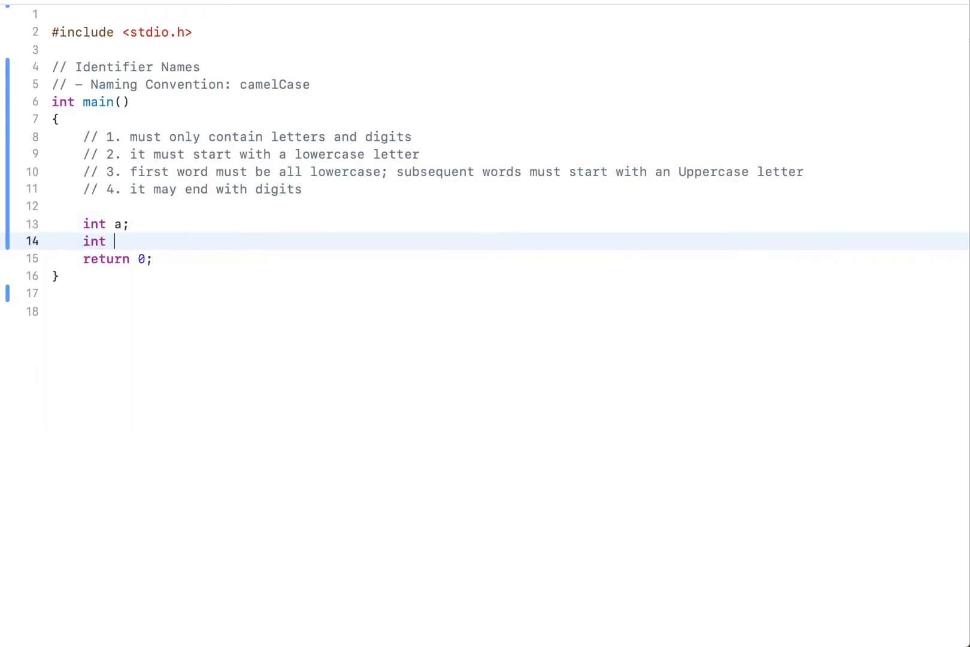
text(i;)
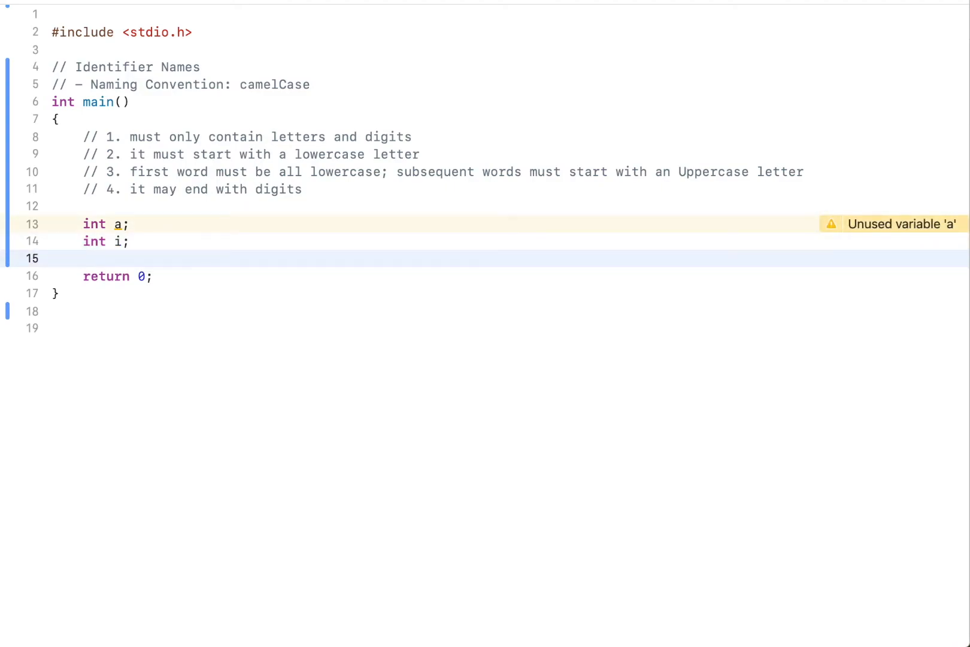
text(char ch;)
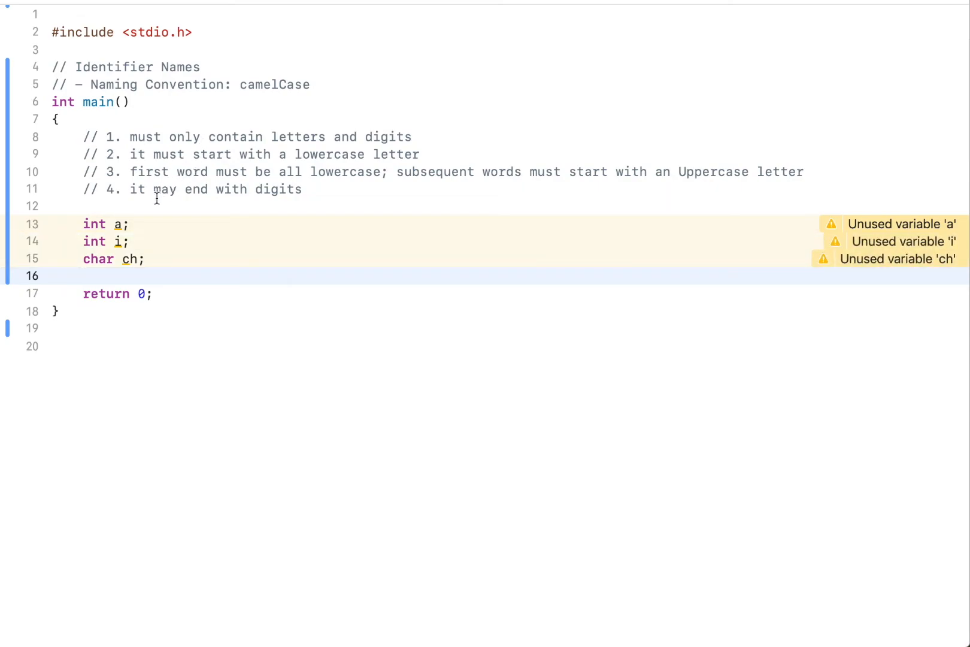
click(87, 275)
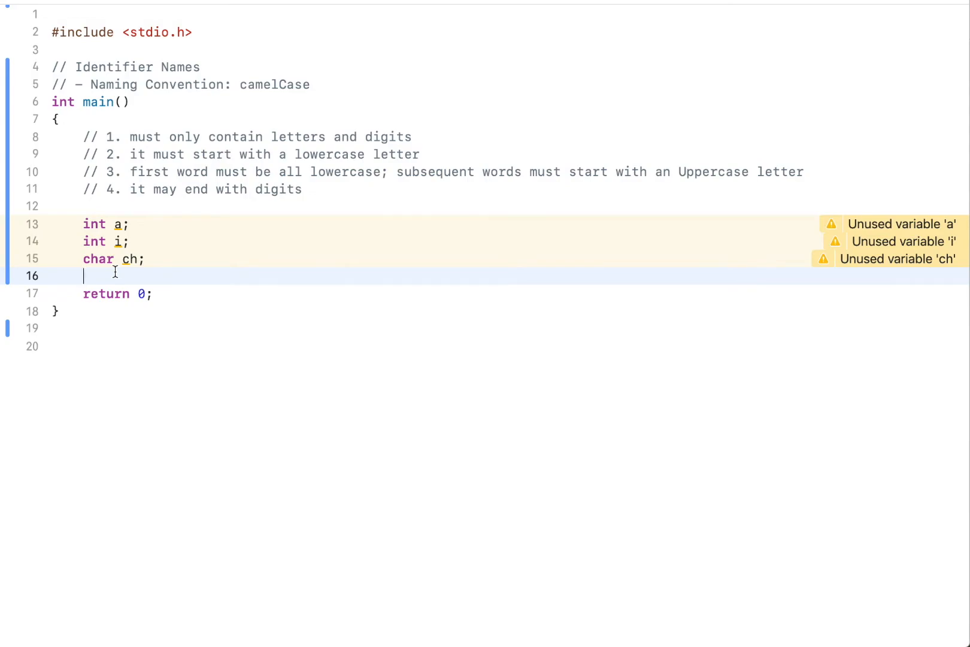
- Declare int houseNumber and highlight its capitalised word Number as the camelCase example
text(int)
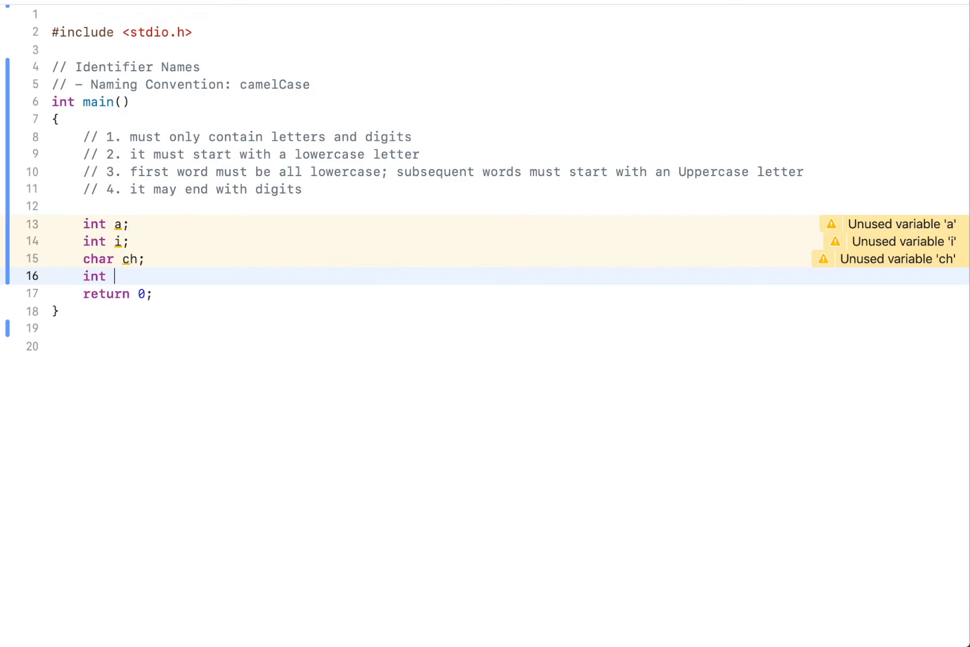
text(houseNumber;)
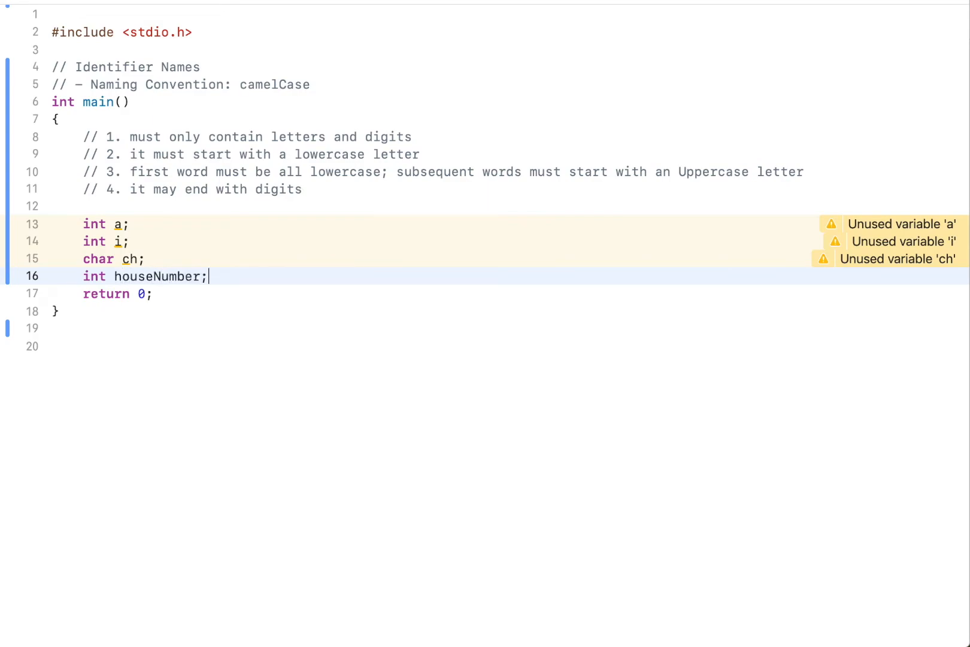
mouse_move(567, 278)
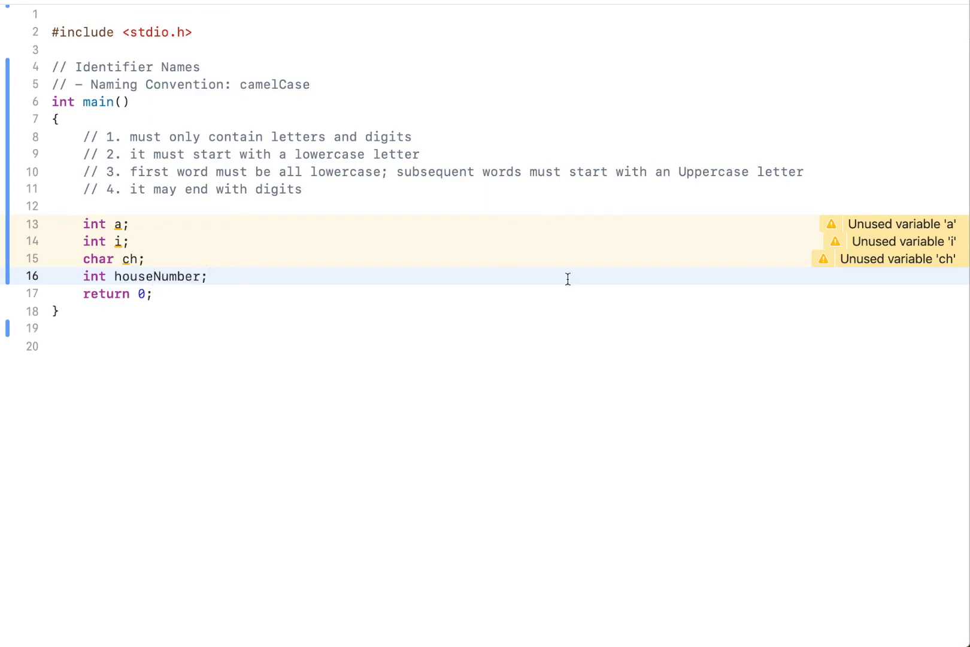
double_click(134, 276)
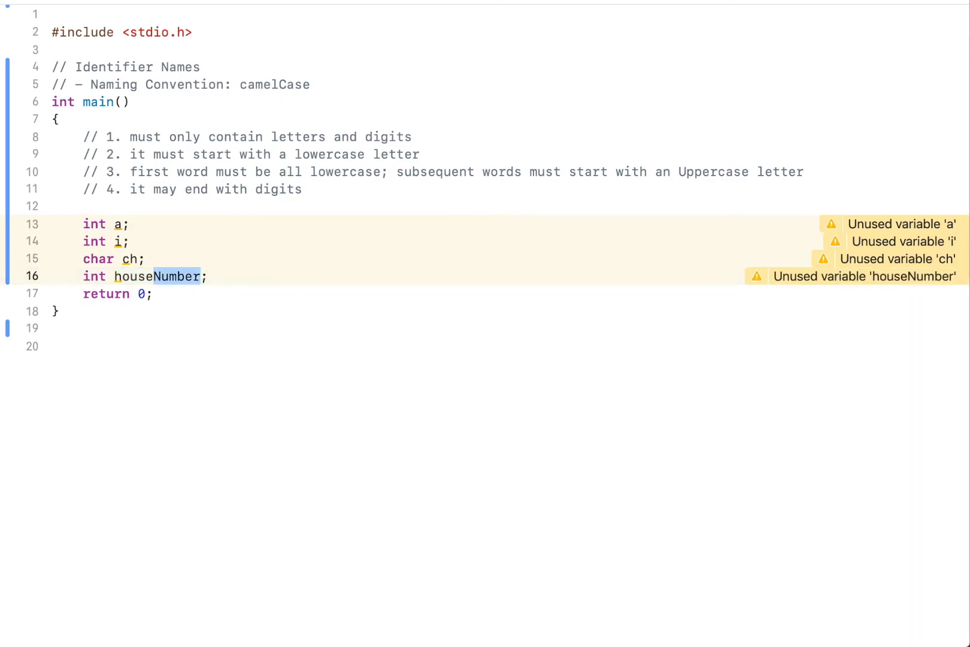
mouse_move(308, 252)
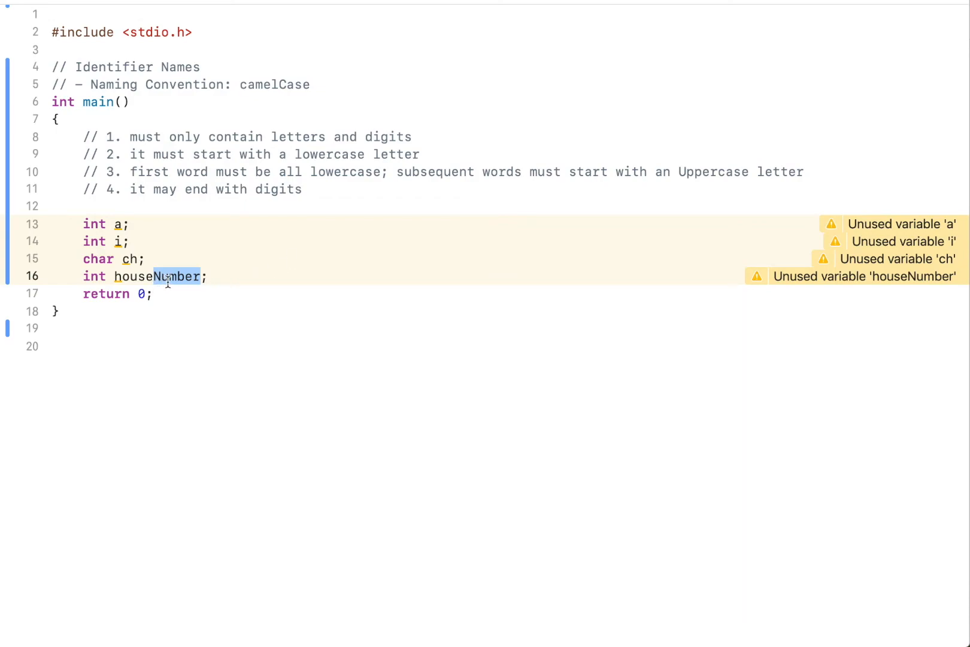
click(210, 276)
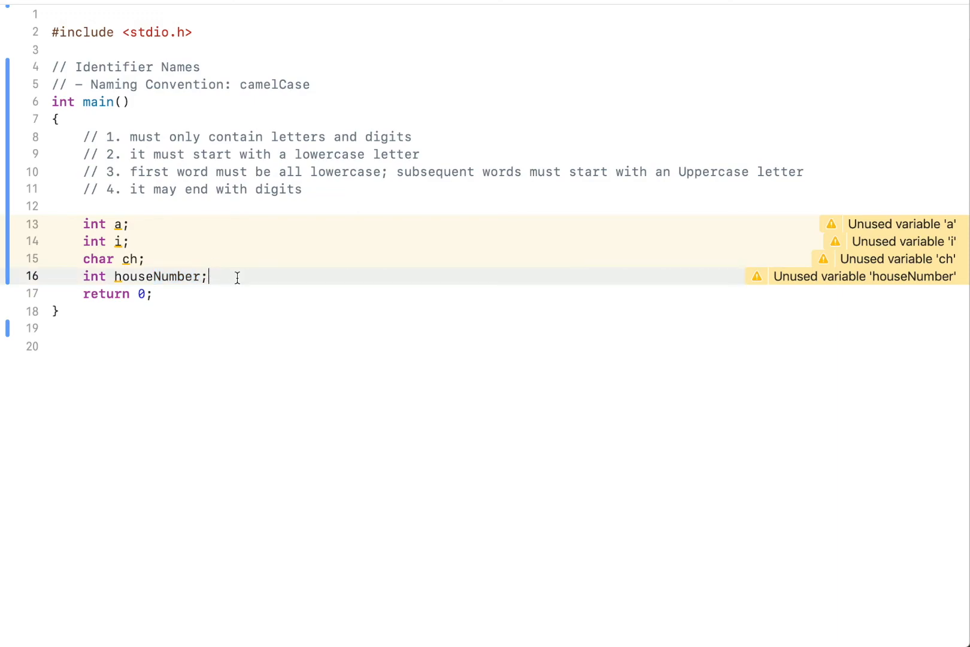
- Declare float salesTax below houseNumber
text(float)
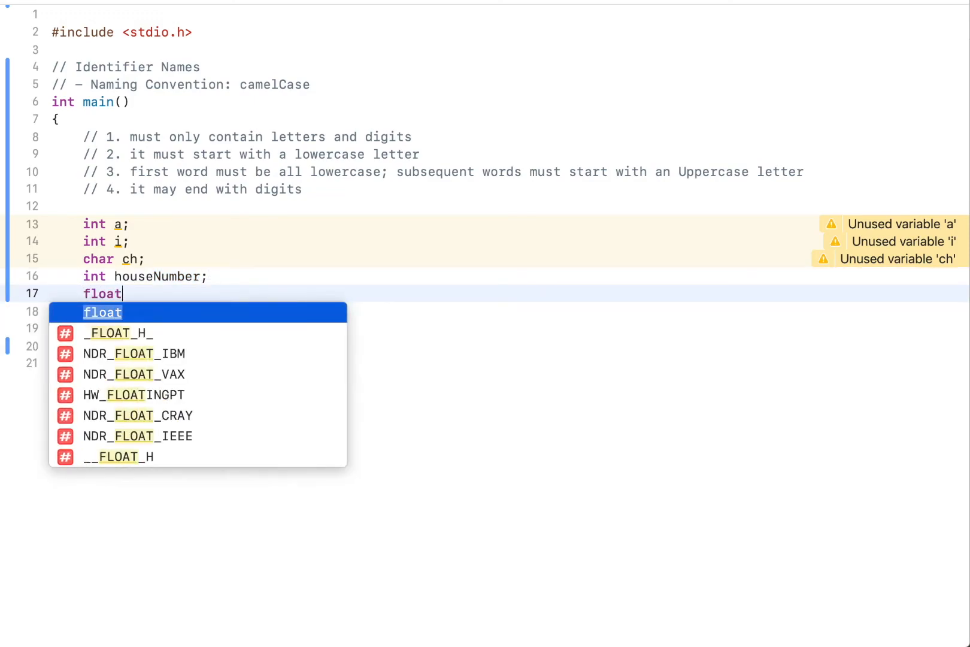
text(salesTa)
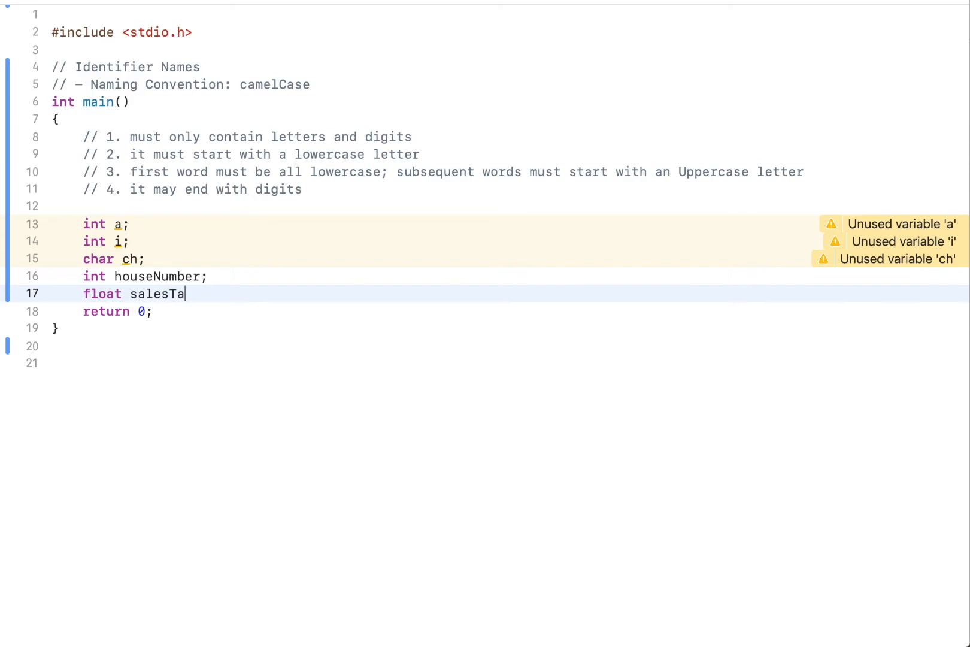
text(x;)
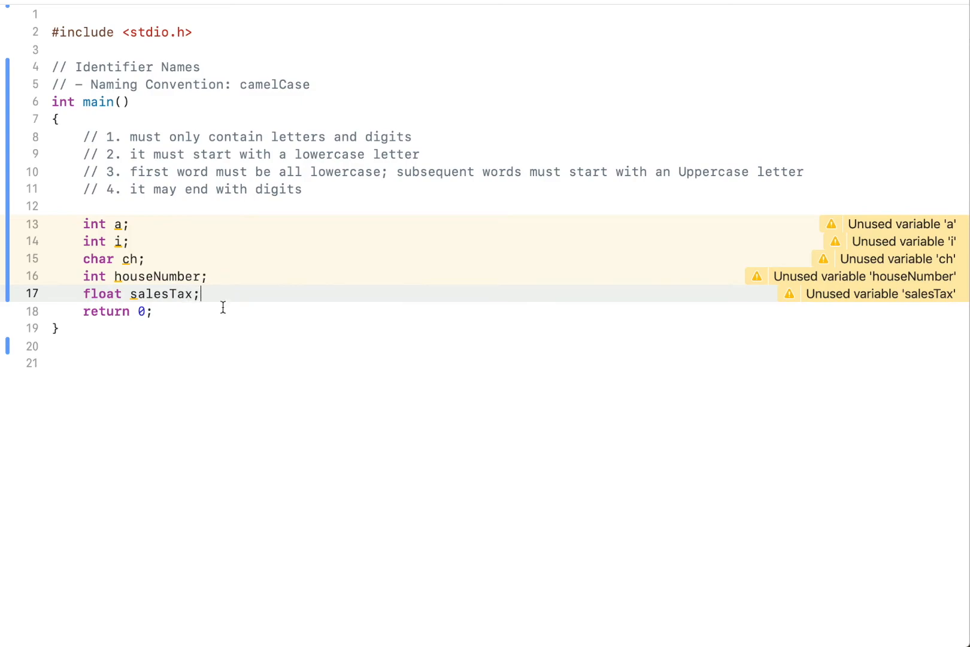
mouse_move(240, 290)
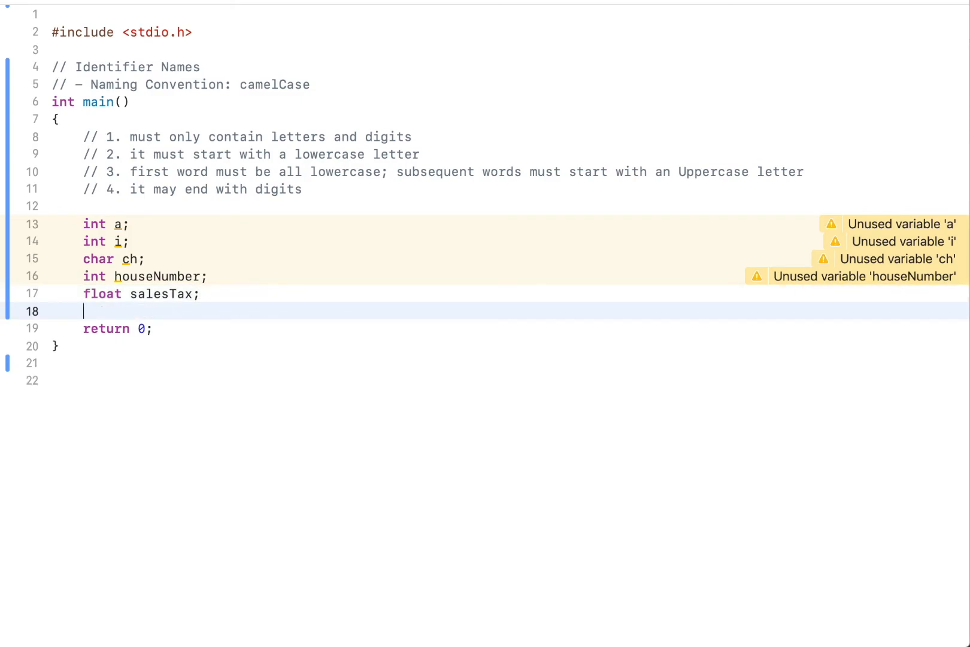
- Declare int number1, int num1 and int age on successive lines after salesTax
text(int)
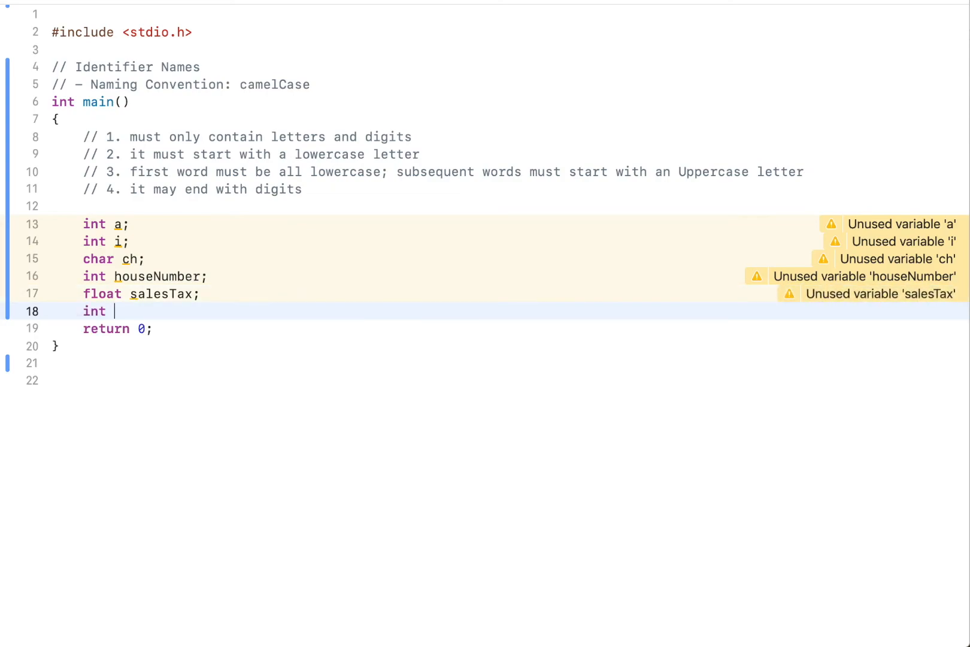
text(number1;)
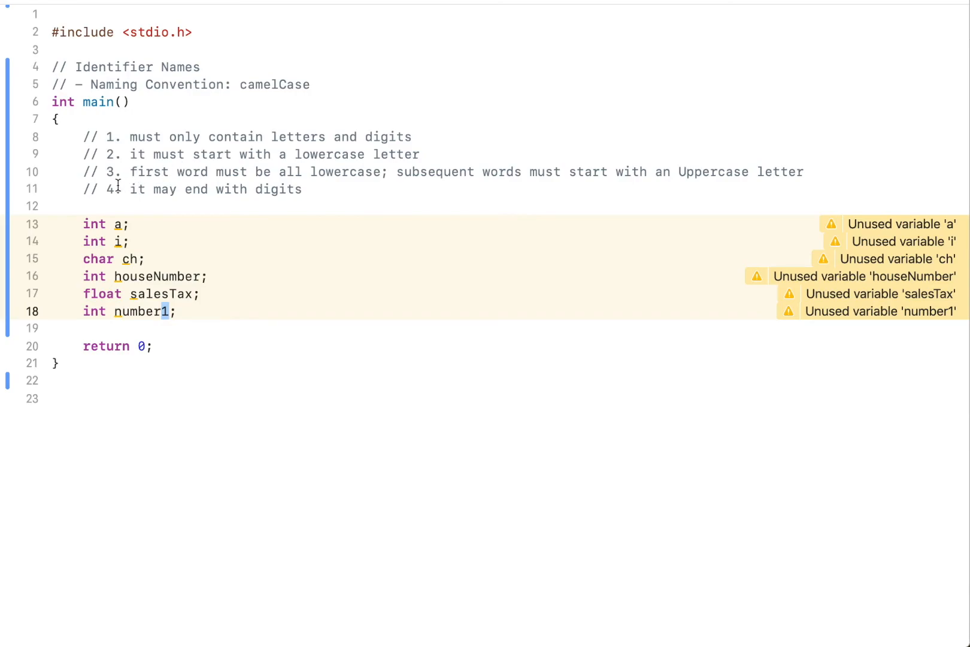
mouse_move(242, 352)
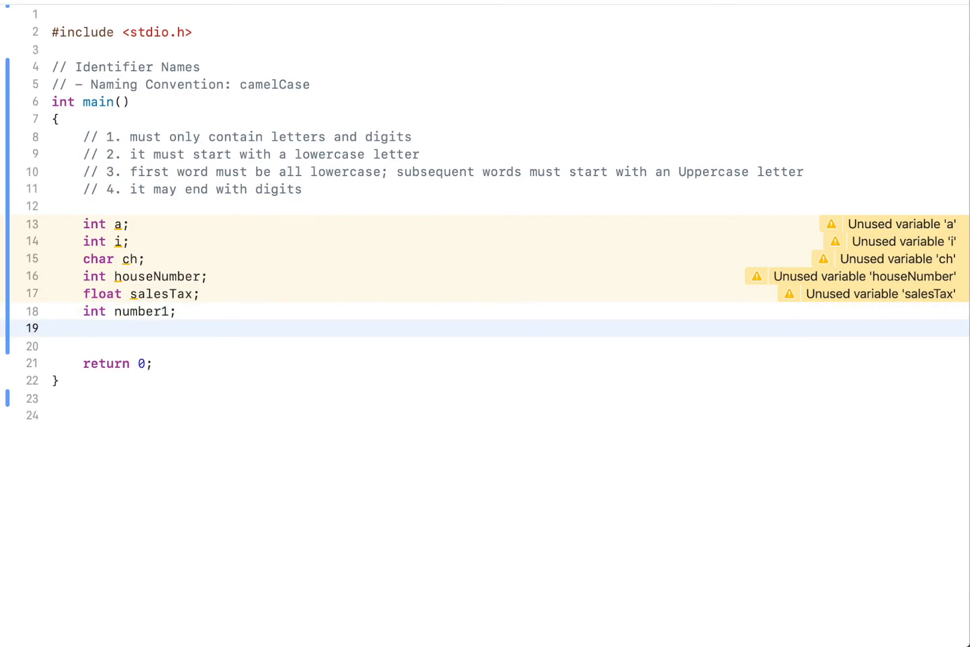
text(int num1;)
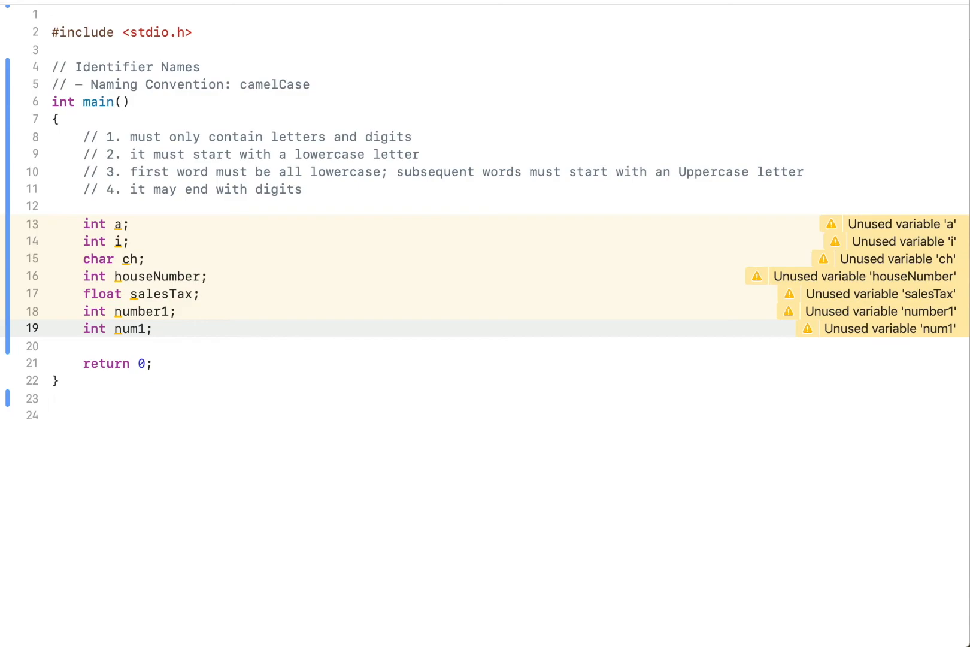
click(154, 328)
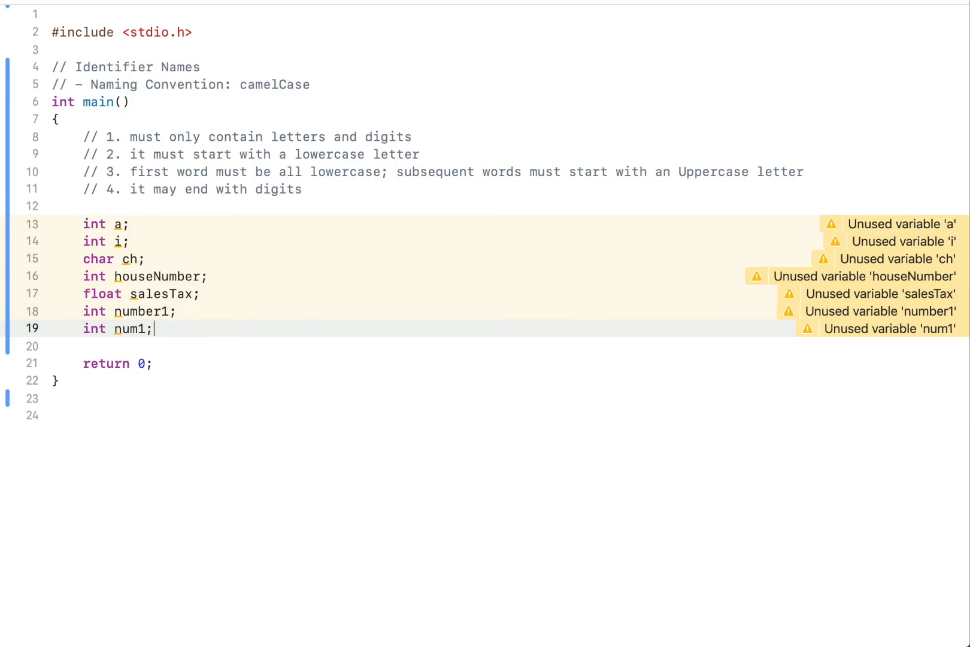
text(int age;)
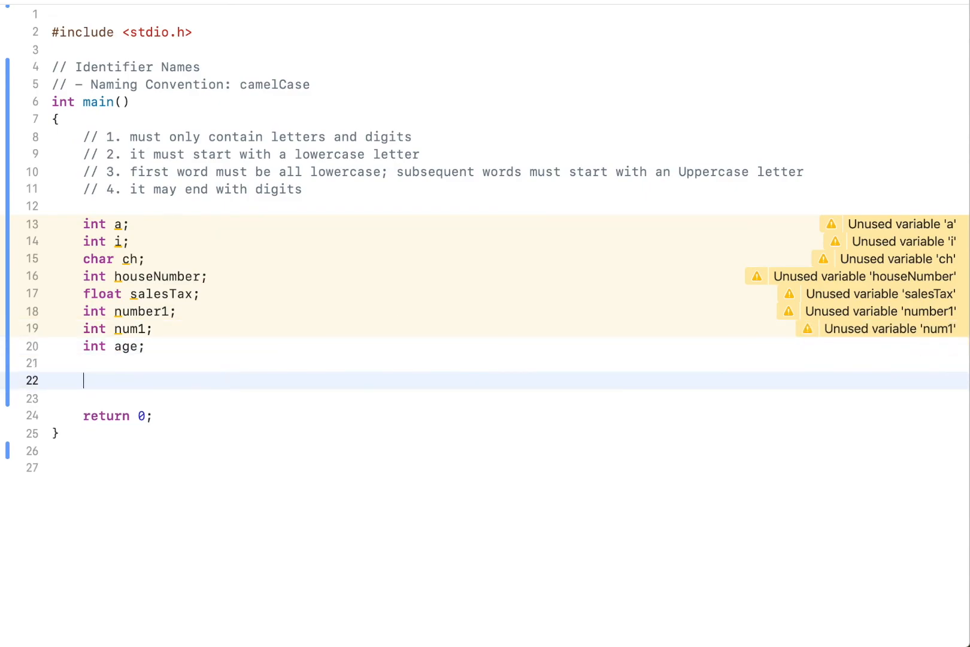
- Add a '// DO NOT DO THIS:' comment followed by int premTickets
text(// DO NOT DO TH)
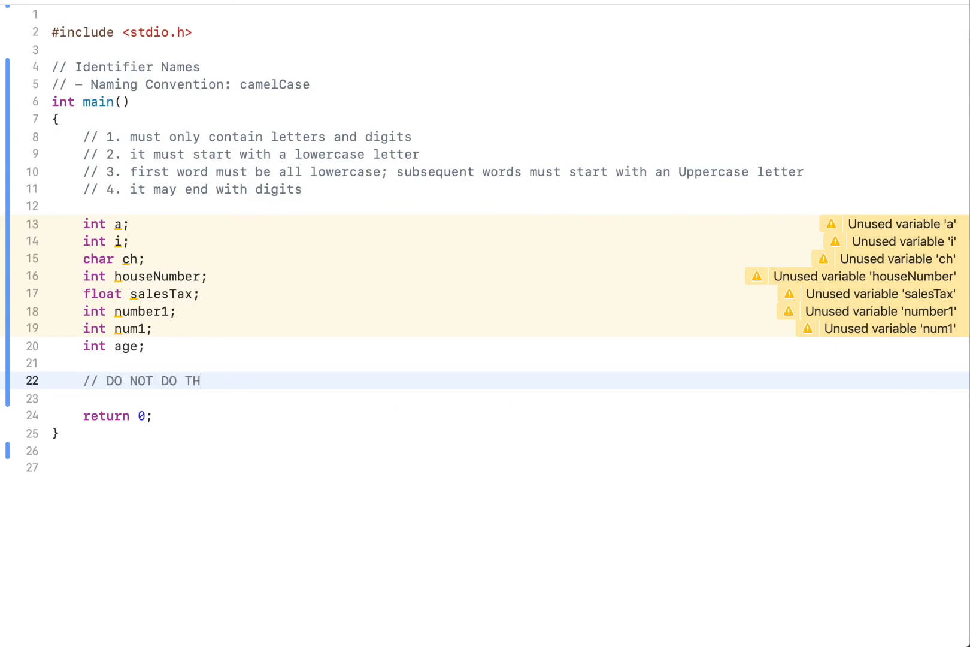
text(IS:)
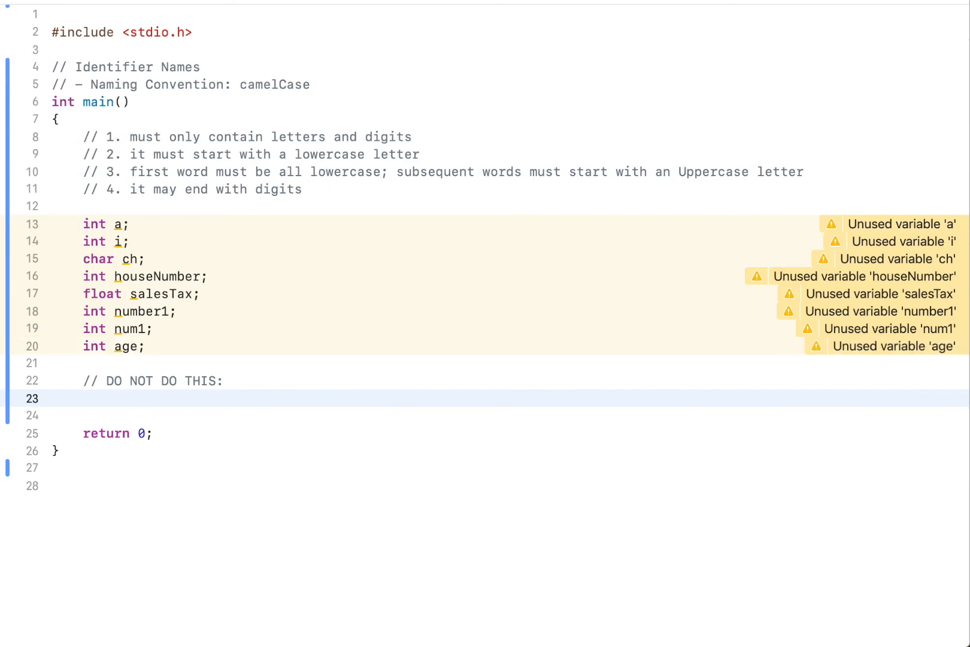
text(int)
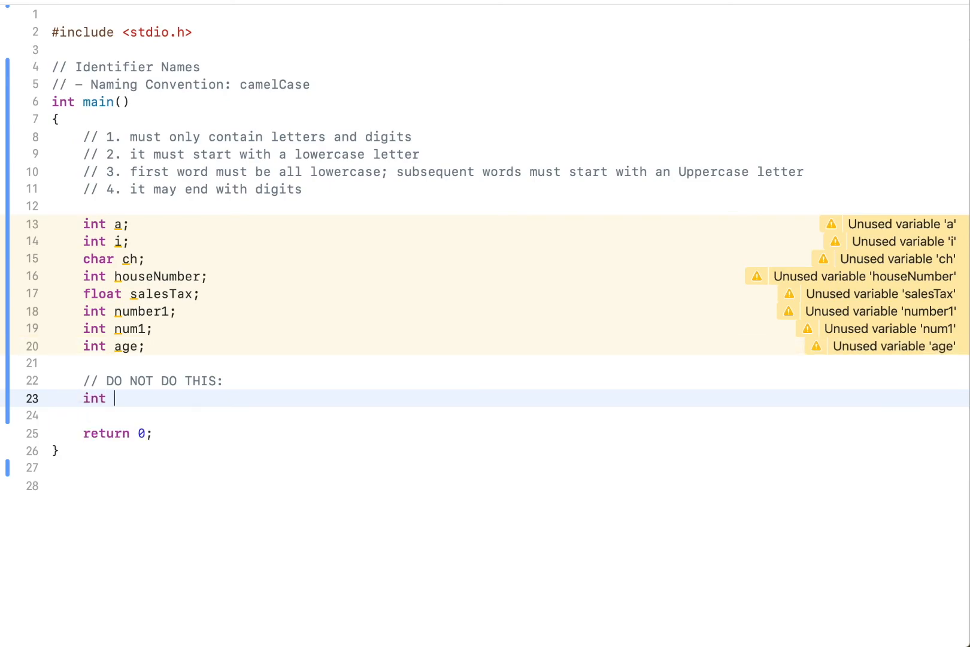
text(premTicket)
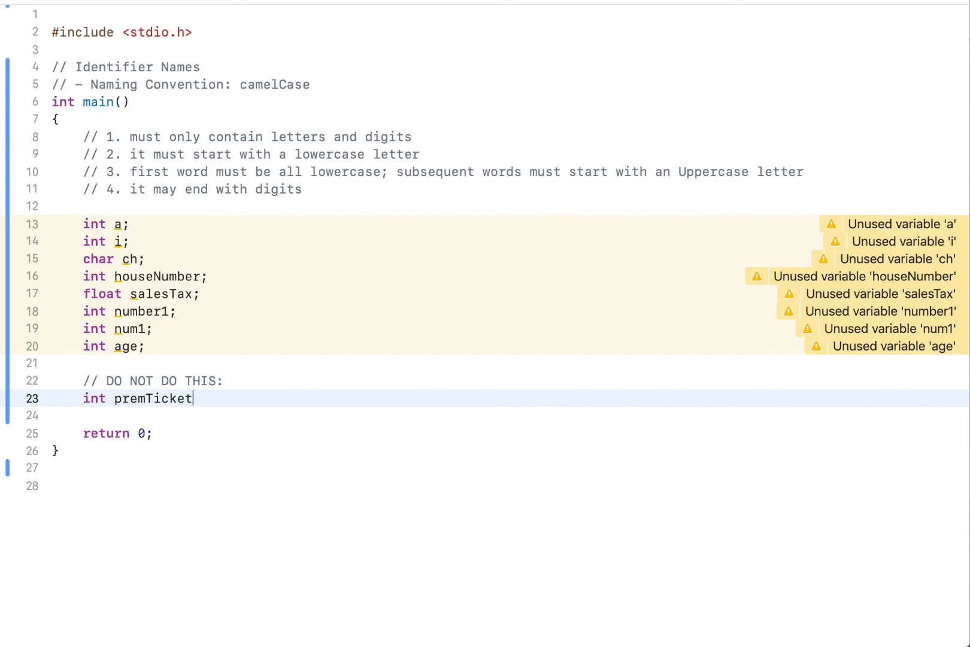
text(s;)
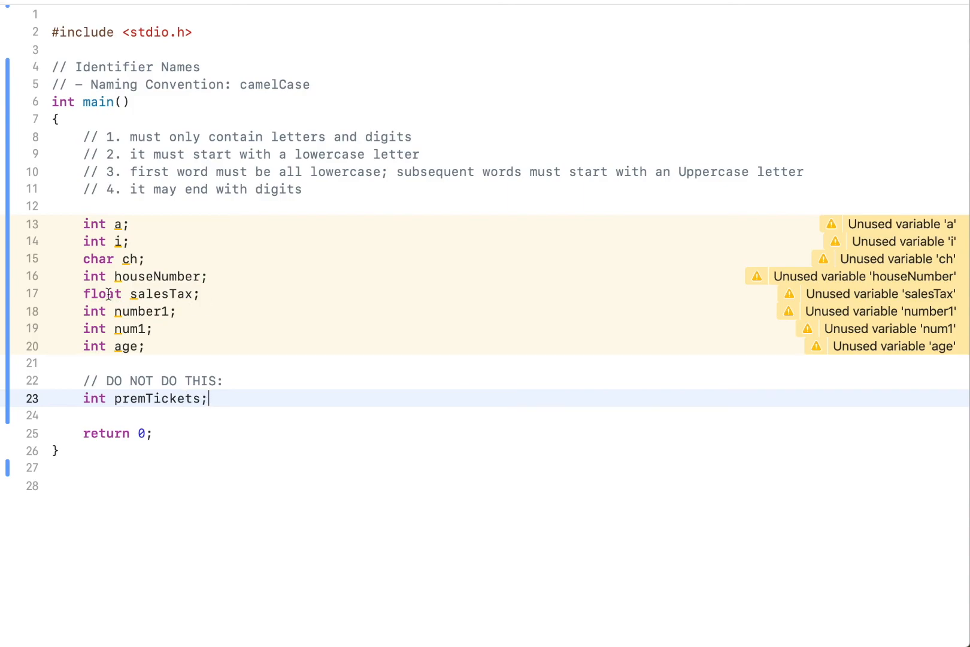
- Declare int avg beneath premTickets as the second abbreviated counter-example
double_click(127, 398)
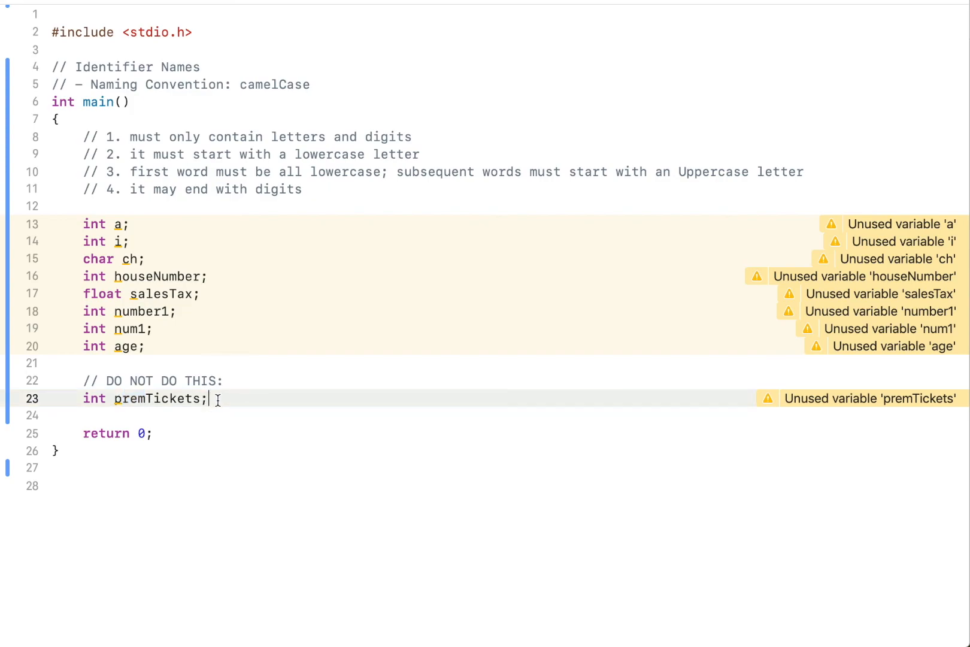
key(enter)
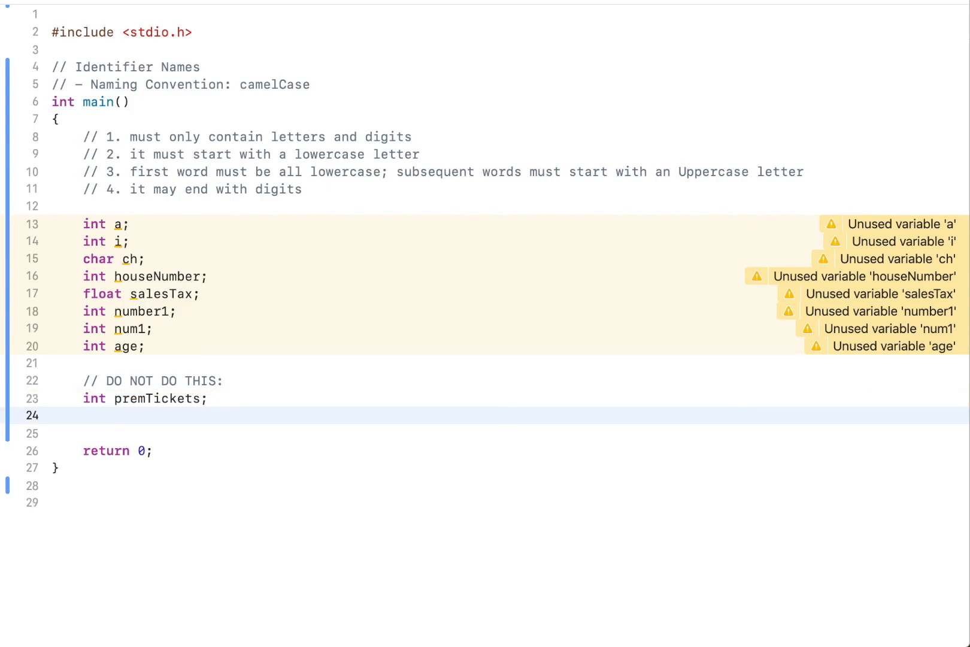
text(int avg)
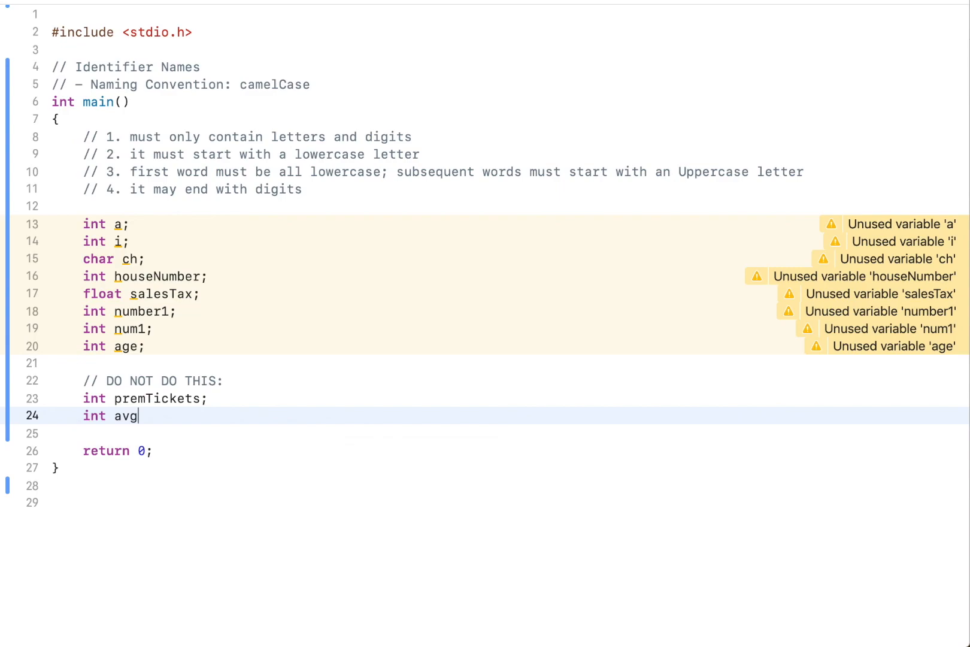
text(;)
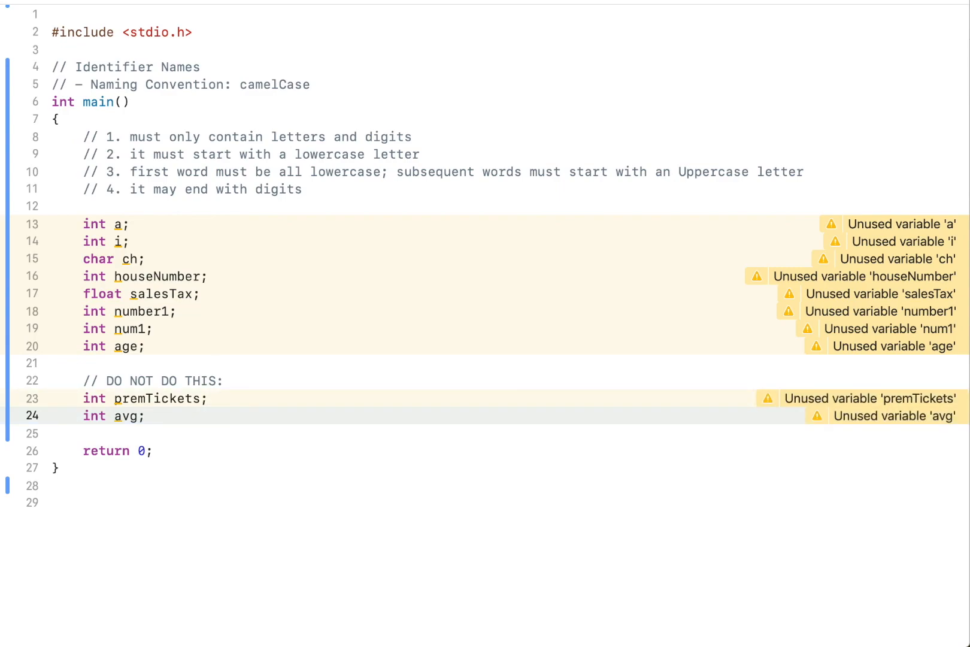
click(146, 415)
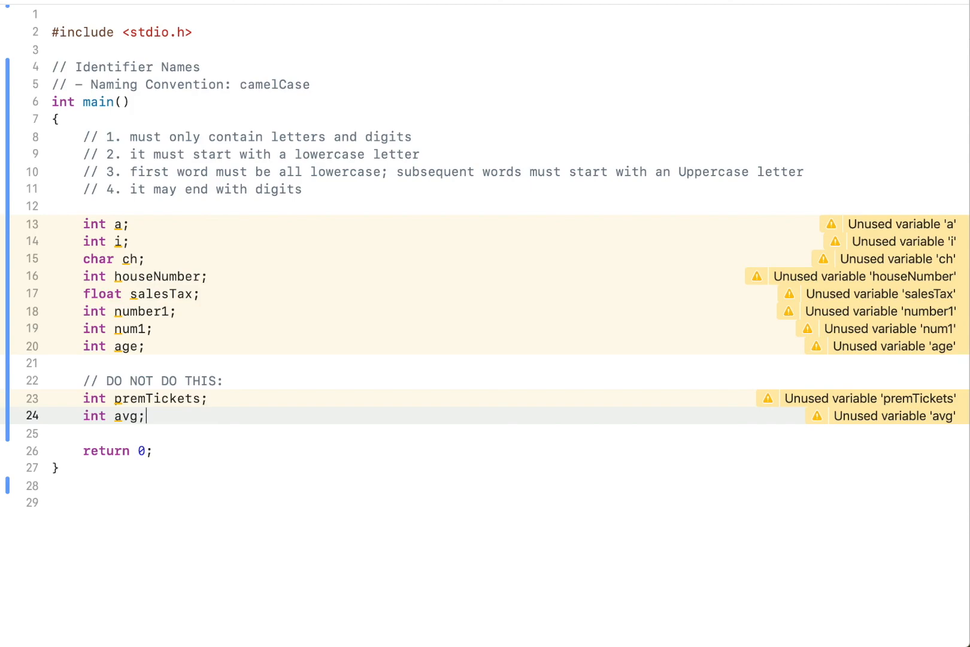